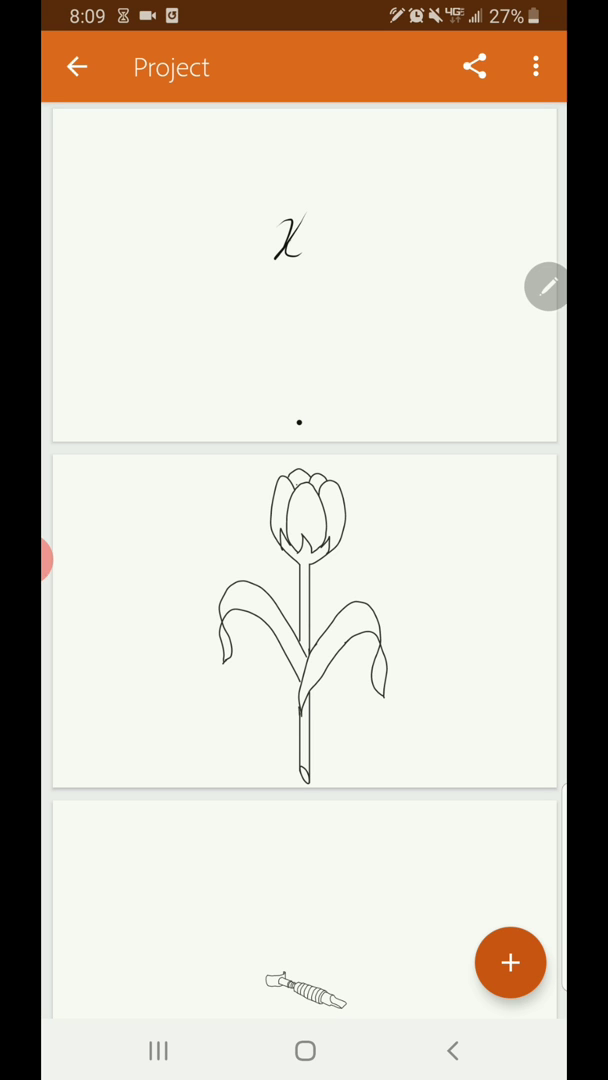
- Start a new drawing, undo a test stroke, and add an image layer from photos
click(510, 962)
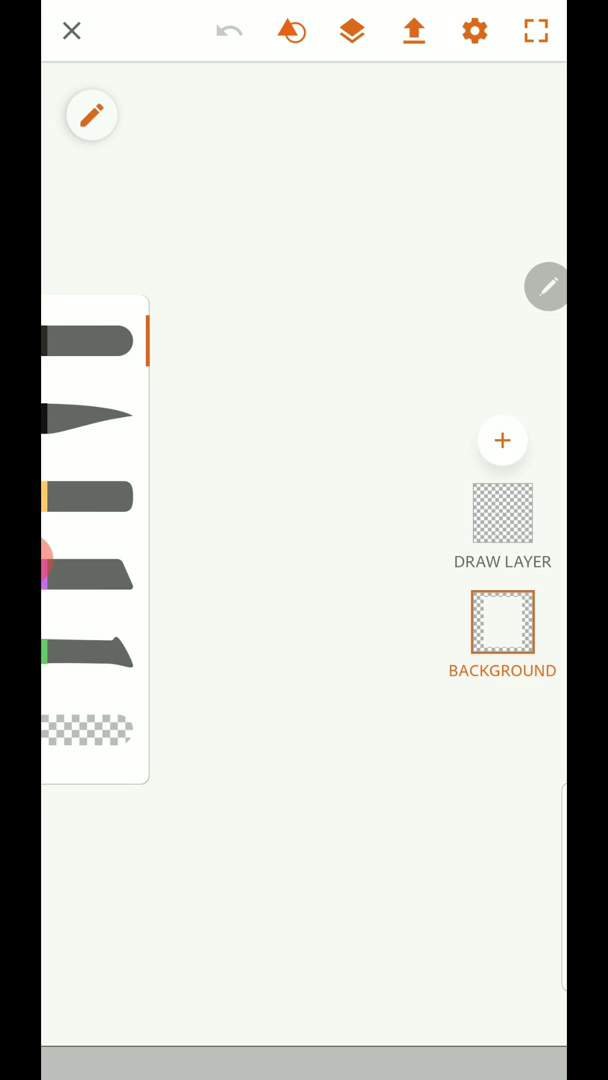
drag(200, 355, 365, 520)
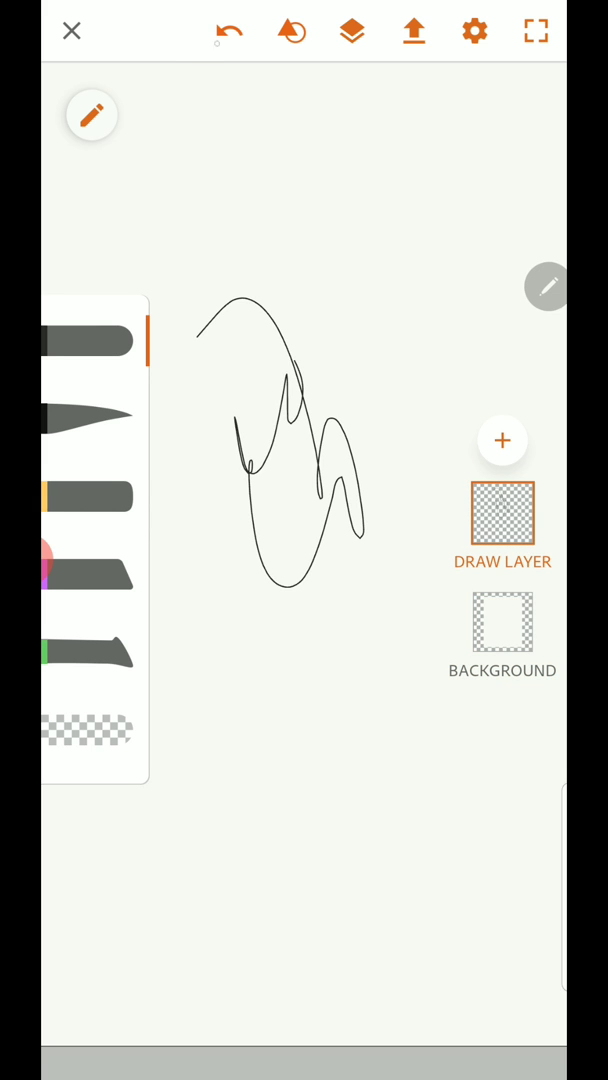
click(228, 30)
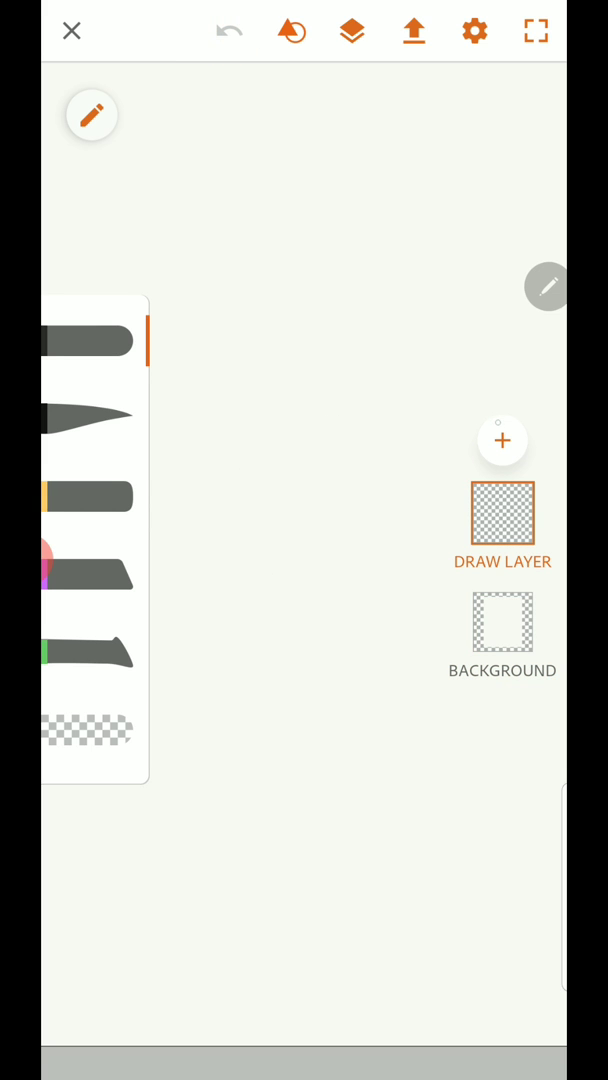
click(501, 439)
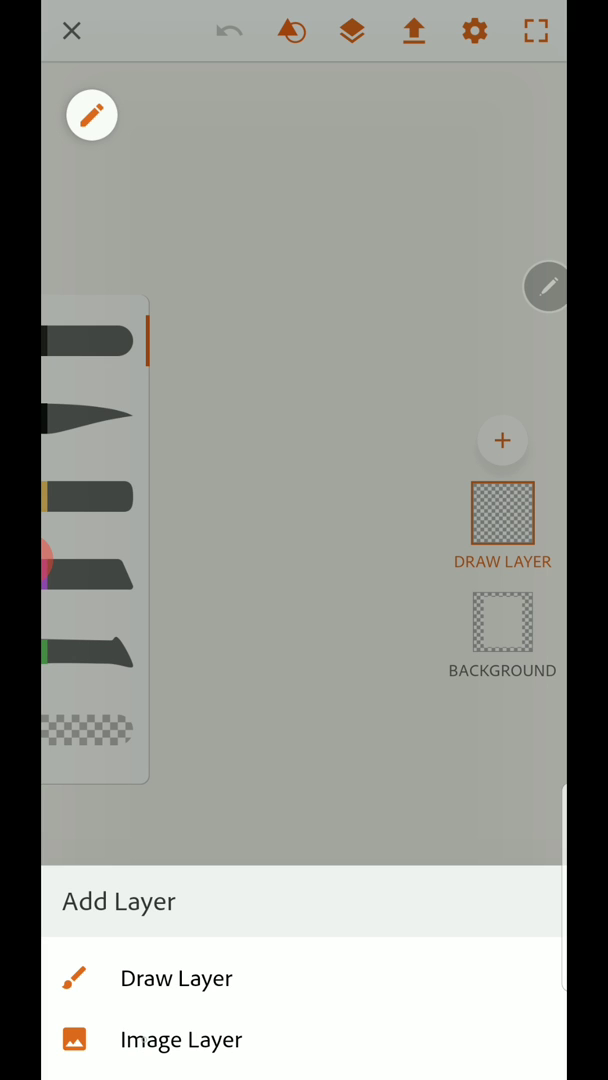
click(178, 1040)
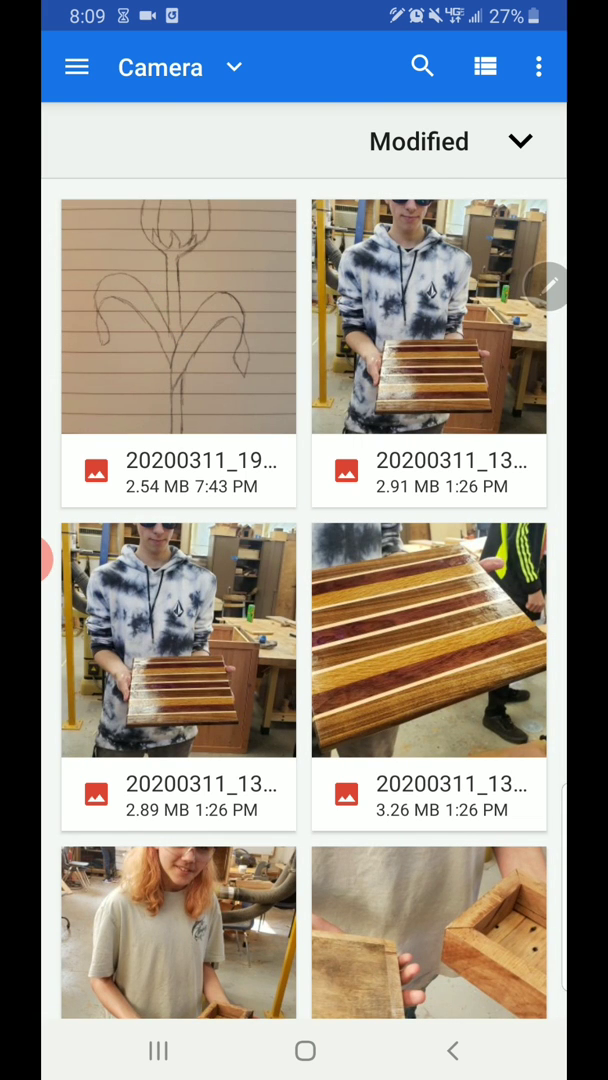
click(178, 317)
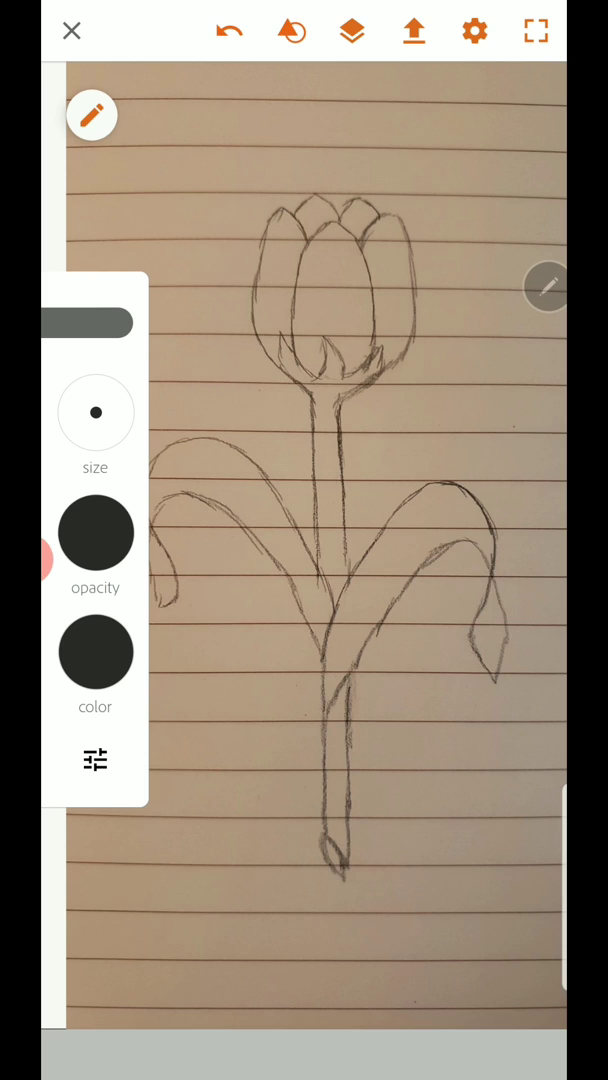
- Try a round-brush stroke along the tulip stem, then open the guide shapes library
drag(340, 415, 342, 485)
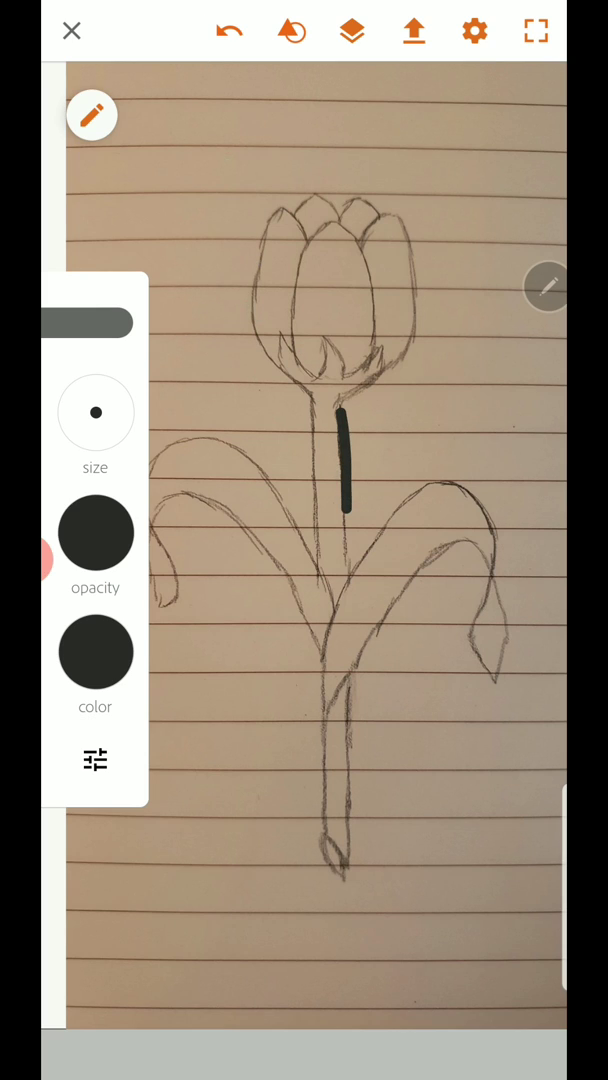
click(228, 30)
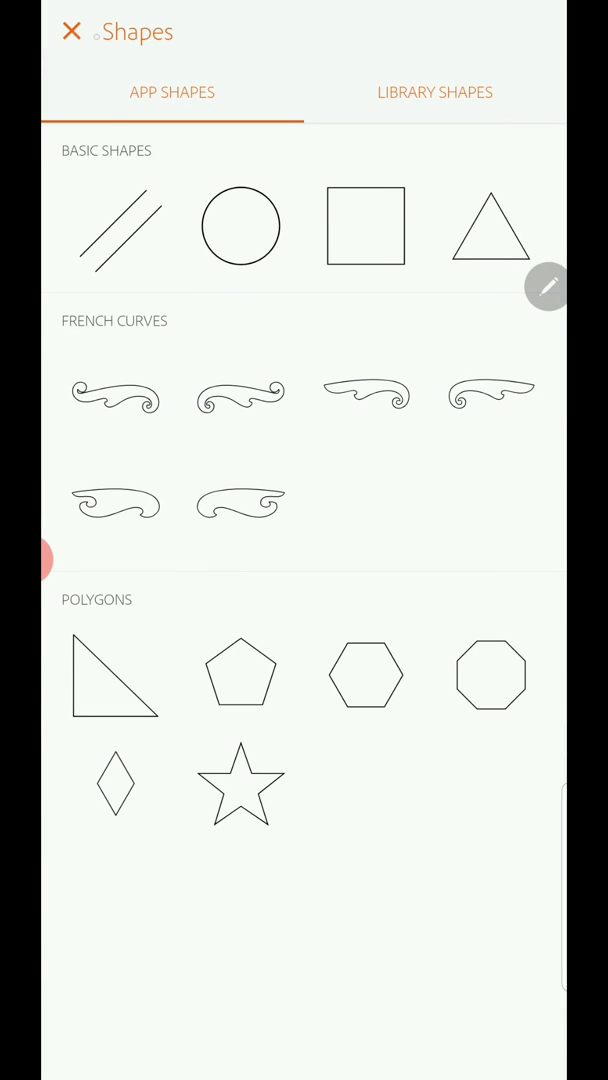
- Trace straight lines along the tulip stem's edges using the straight-line ruler guide
click(70, 31)
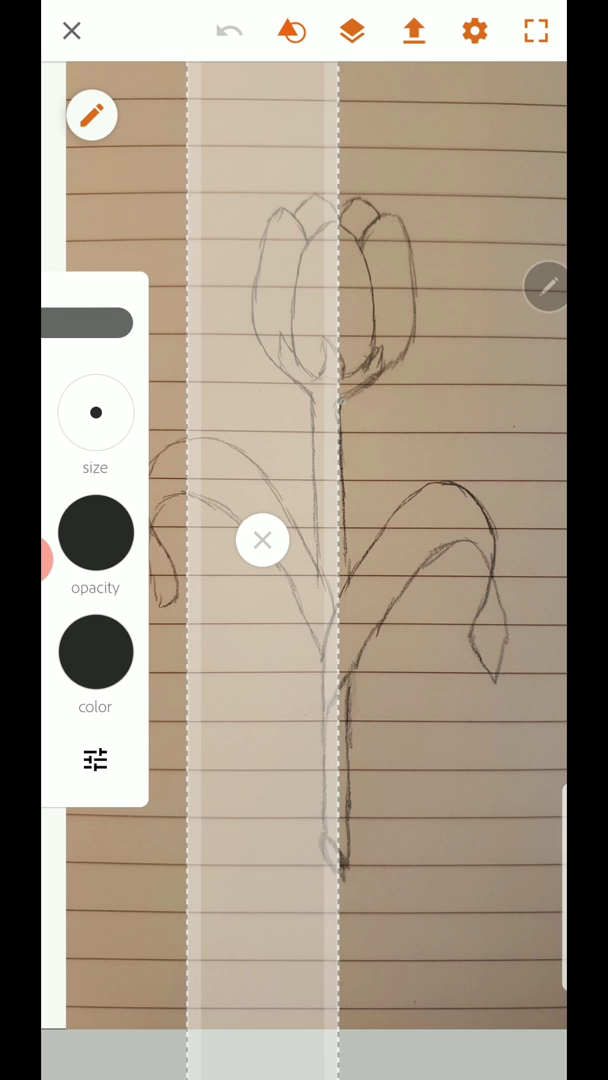
drag(340, 400, 340, 550)
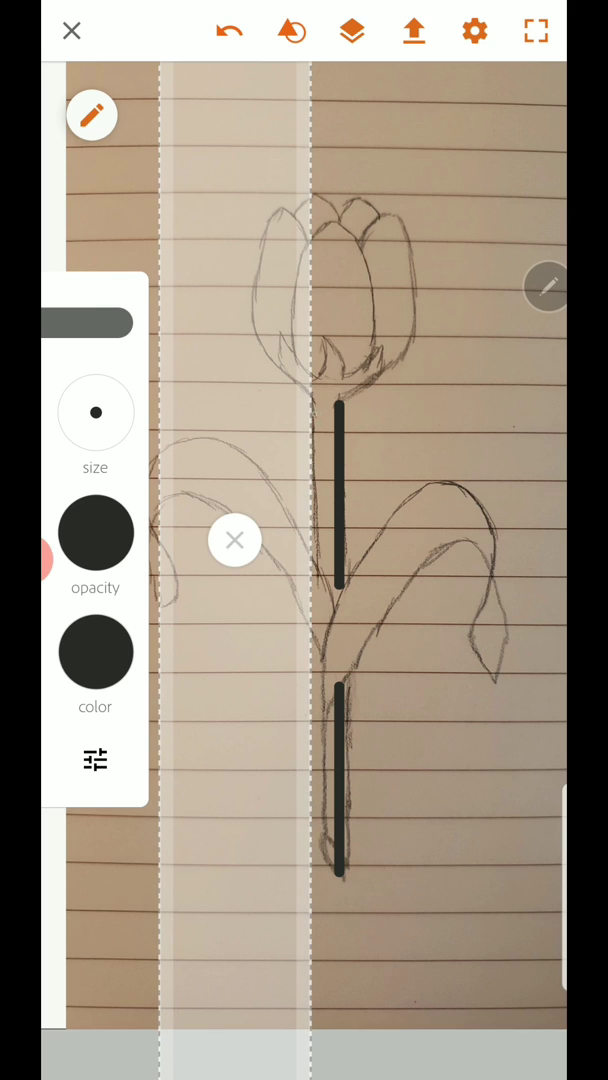
drag(315, 410, 315, 590)
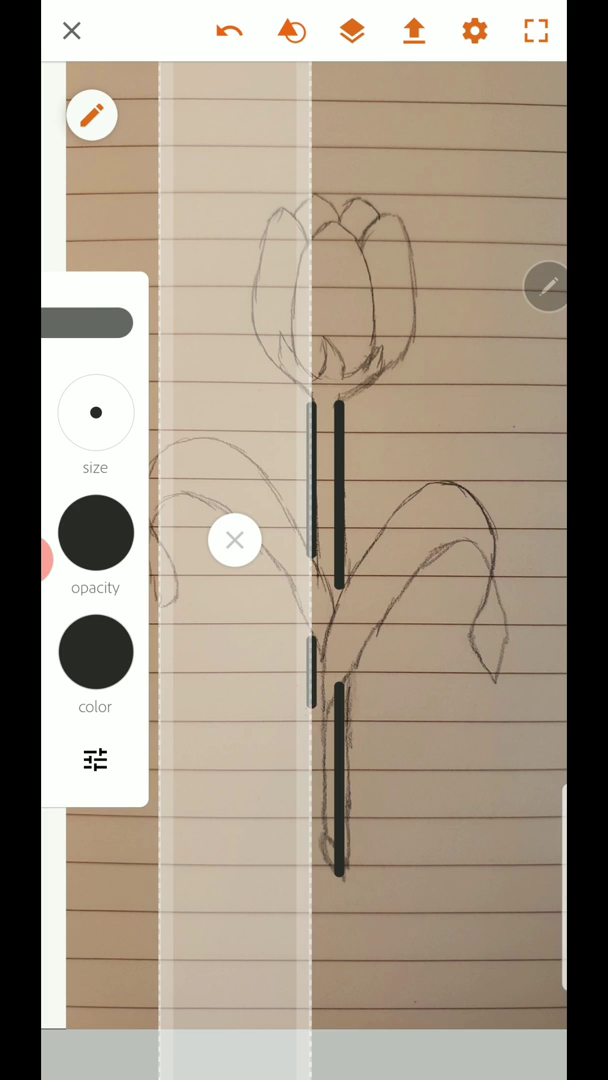
drag(310, 680, 310, 860)
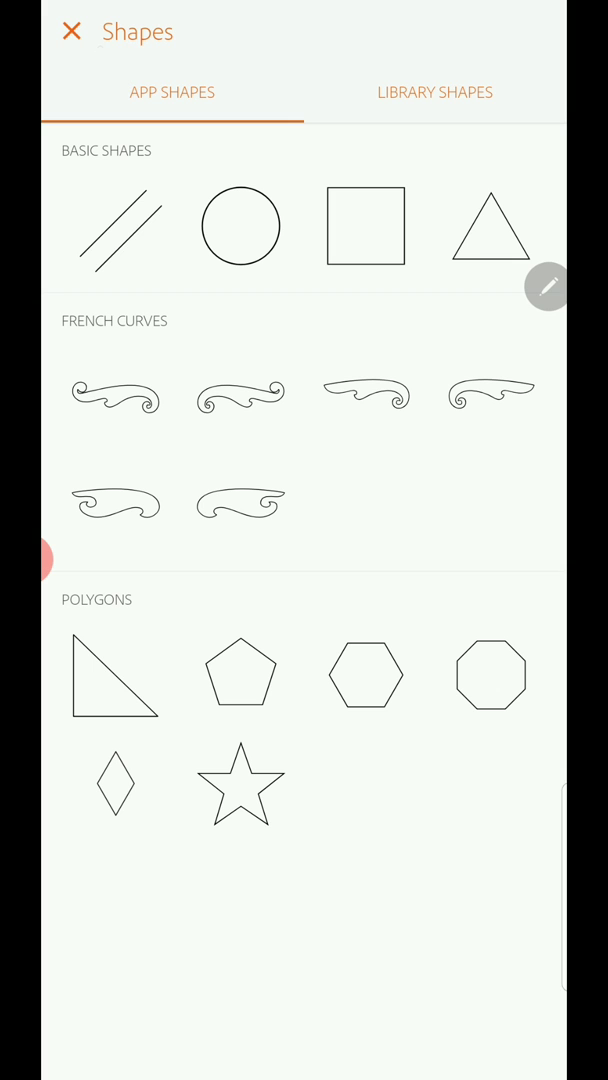
- Close the shapes library and switch back to the round brush to trace the tulip
click(70, 30)
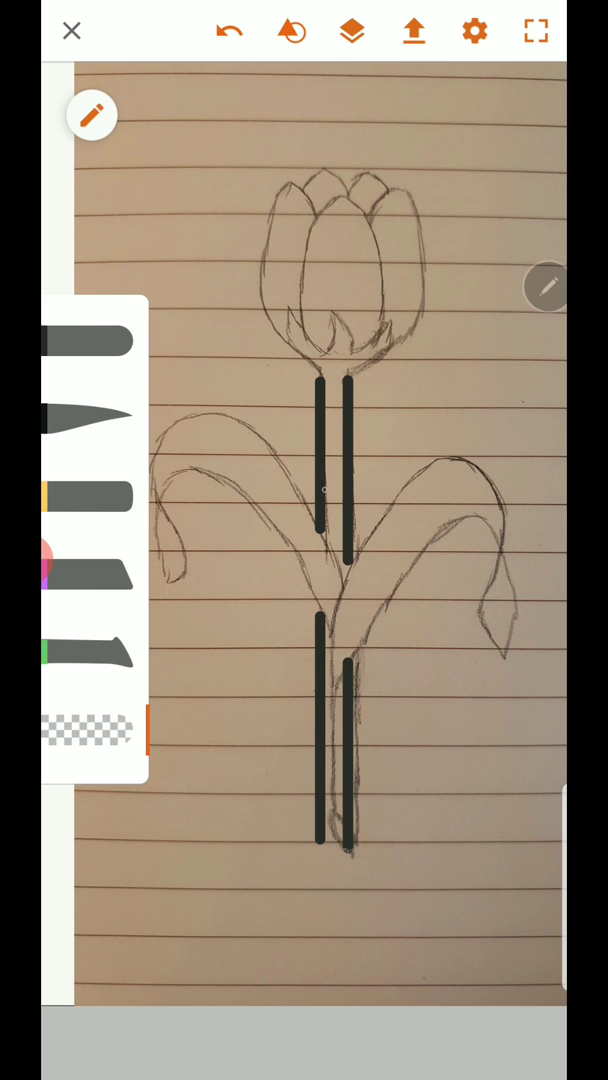
click(85, 340)
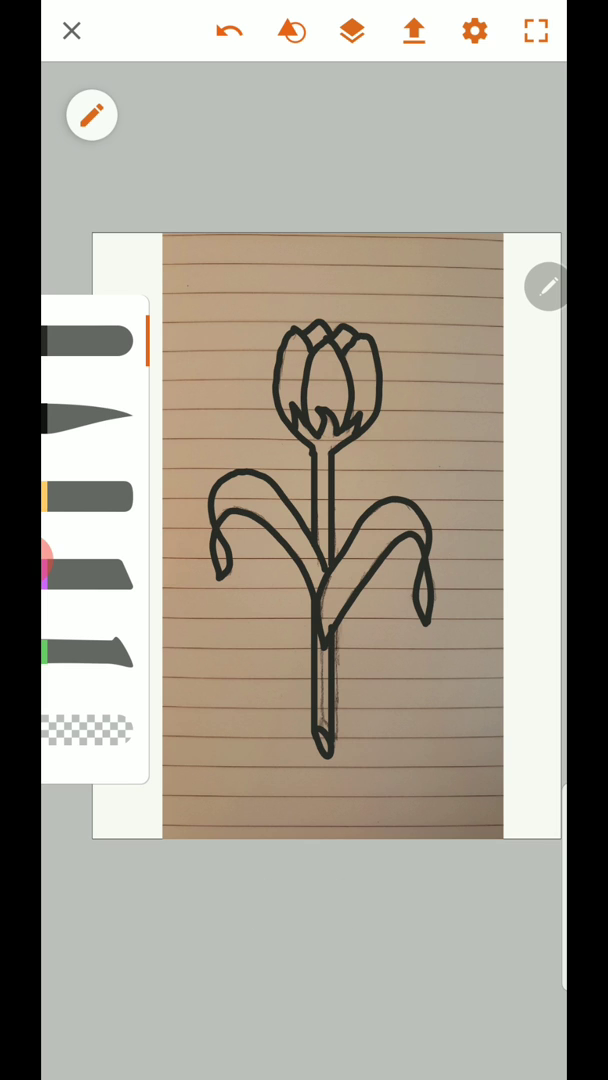
- Hide the sketch photo layer and export the finished tulip drawing
click(351, 30)
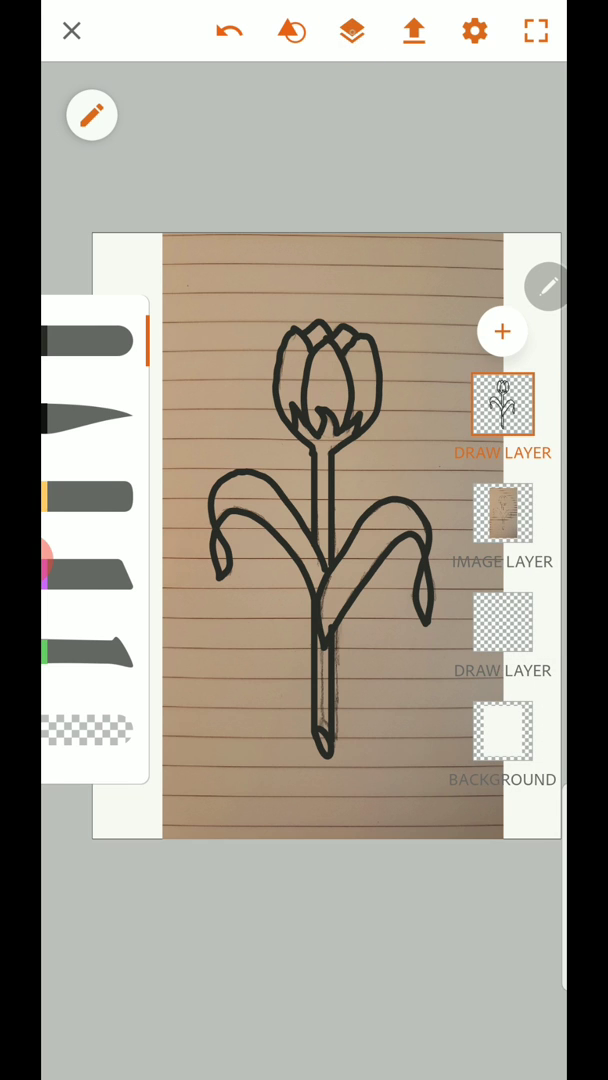
click(503, 515)
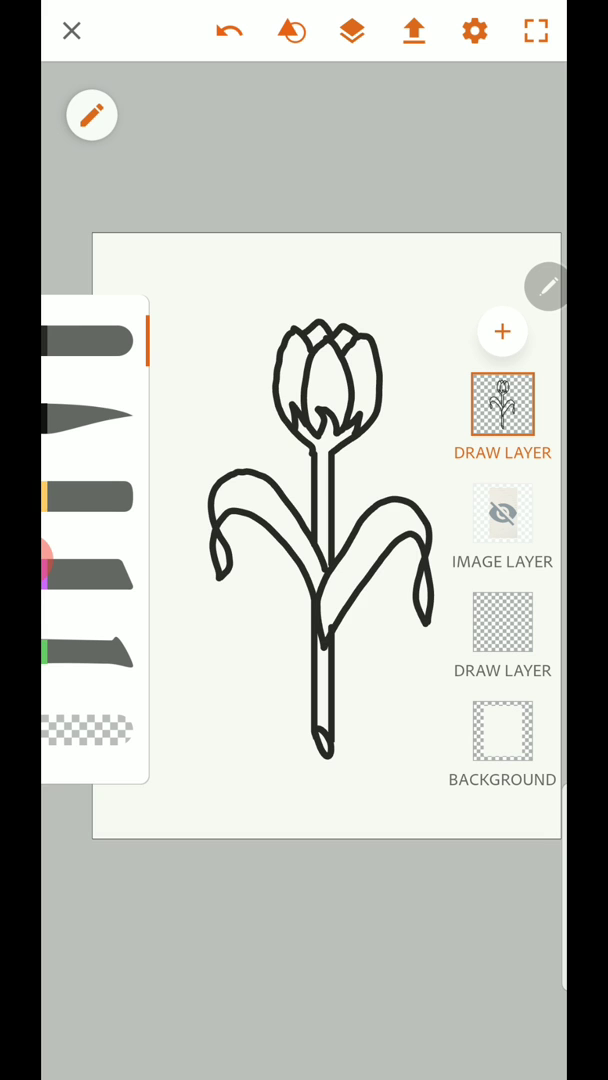
click(413, 30)
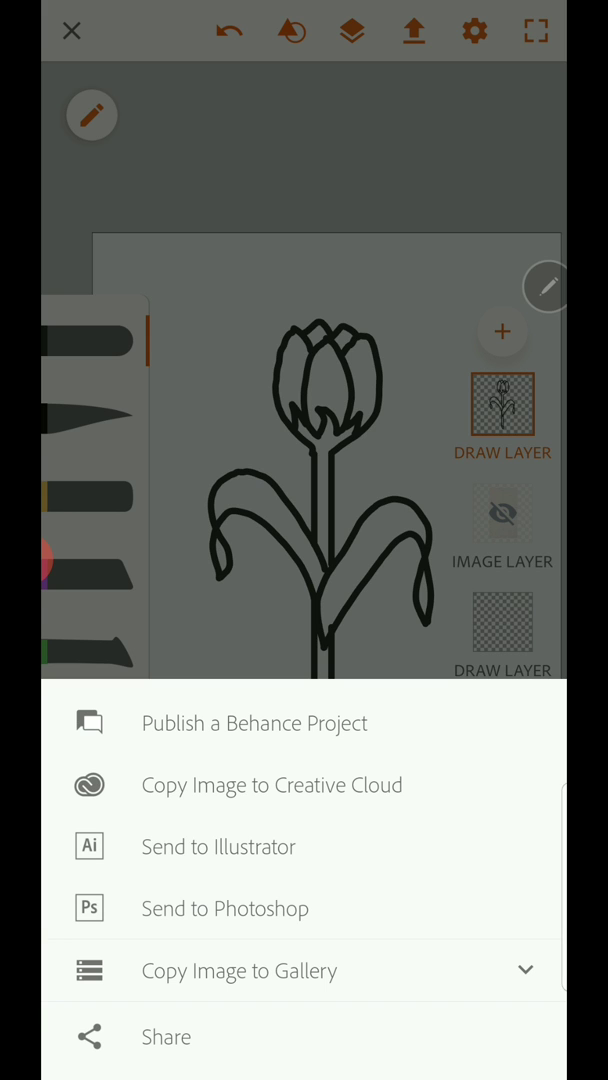
click(238, 970)
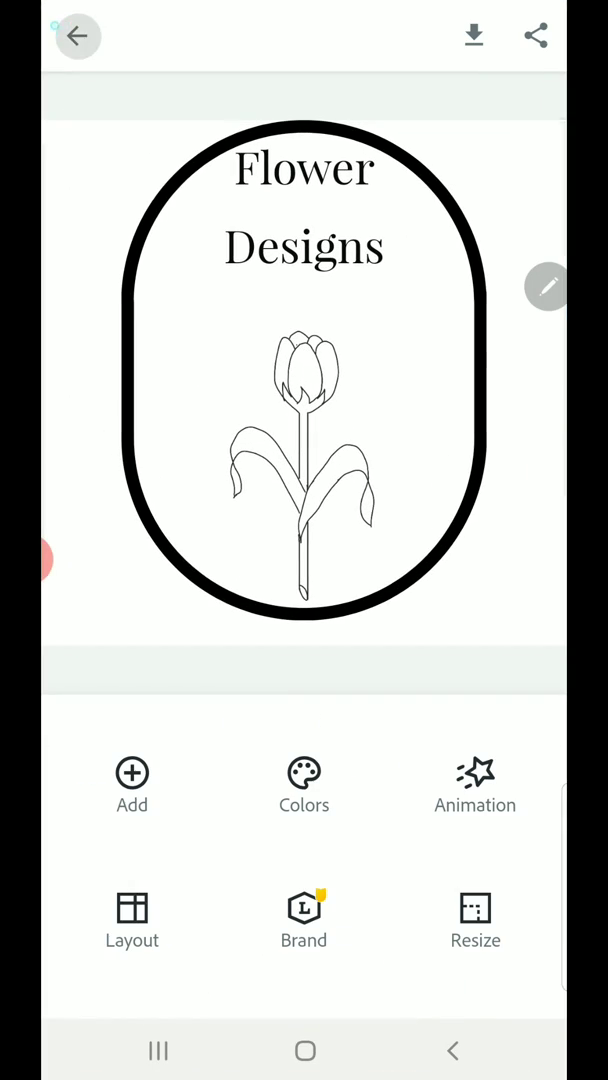
- Start a new Instagram-size post with a background and move the placeholder text to the top
click(79, 35)
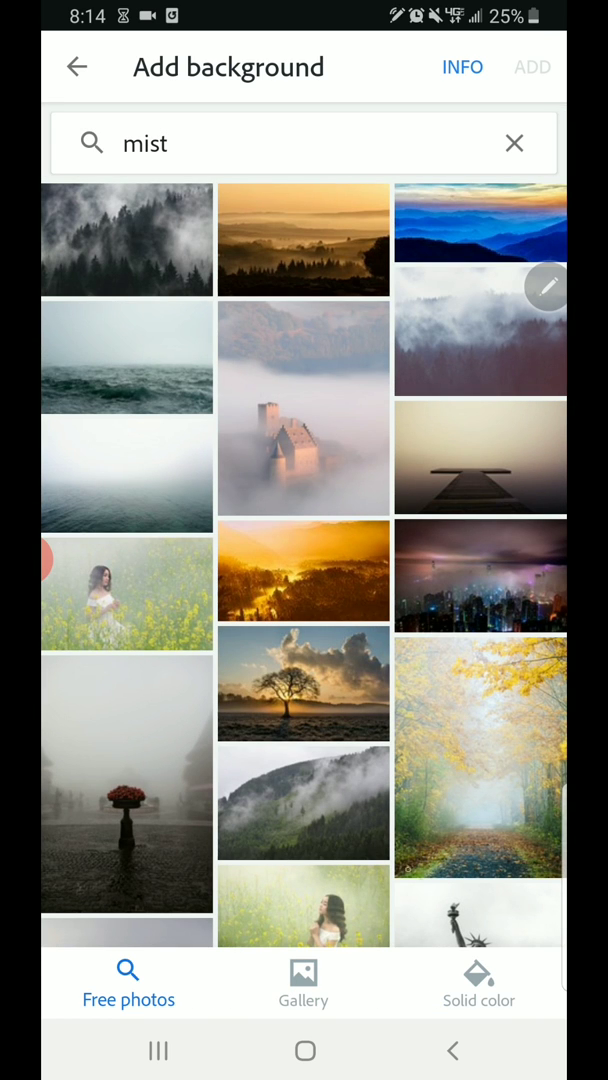
click(479, 980)
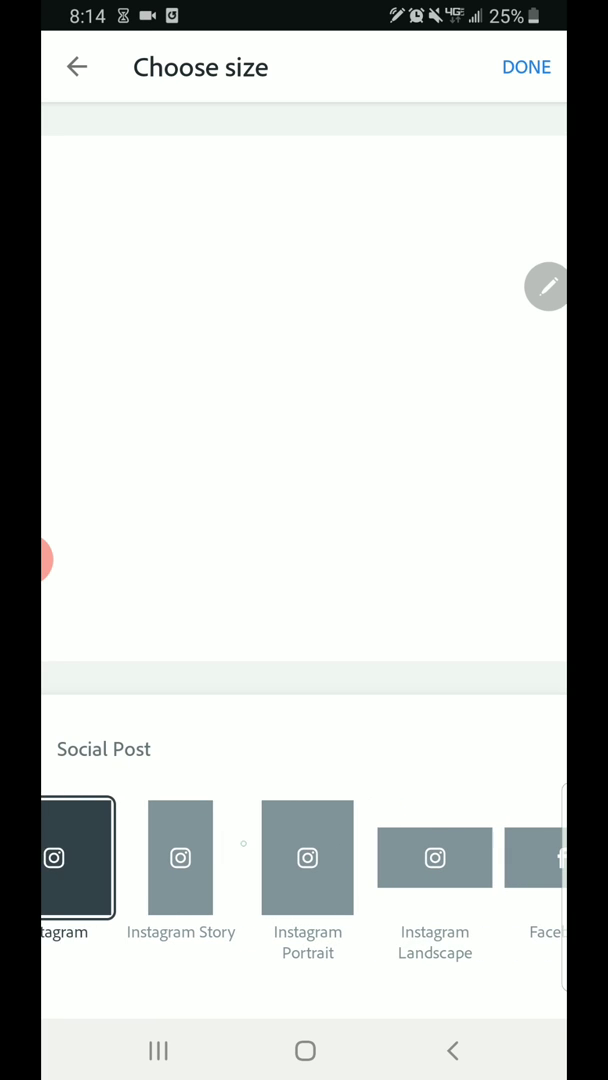
click(307, 858)
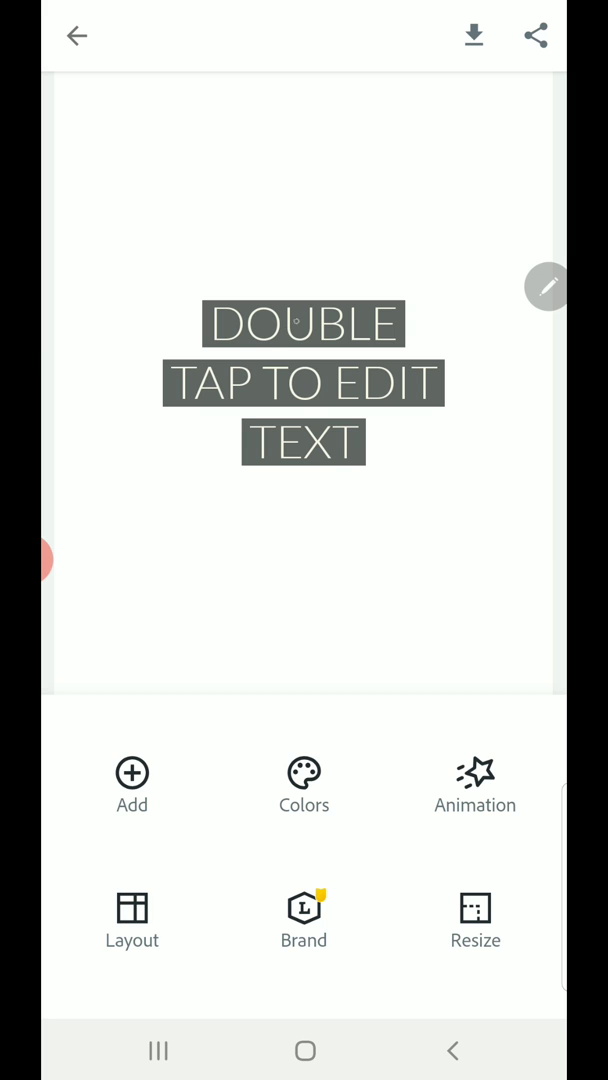
drag(303, 383, 303, 230)
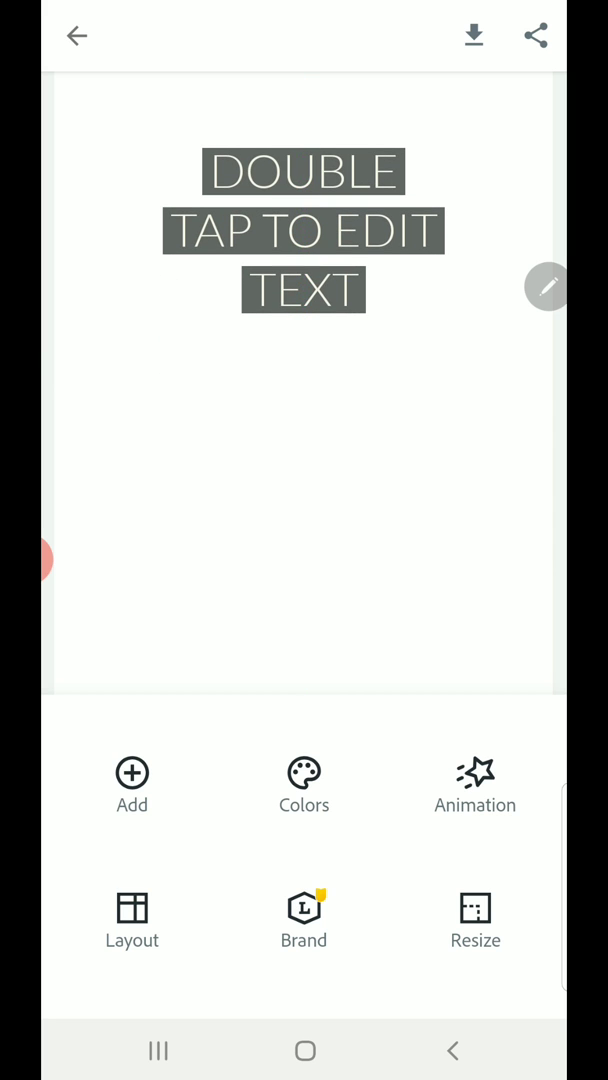
- Insert the traced tulip drawing from the gallery as an image
click(131, 773)
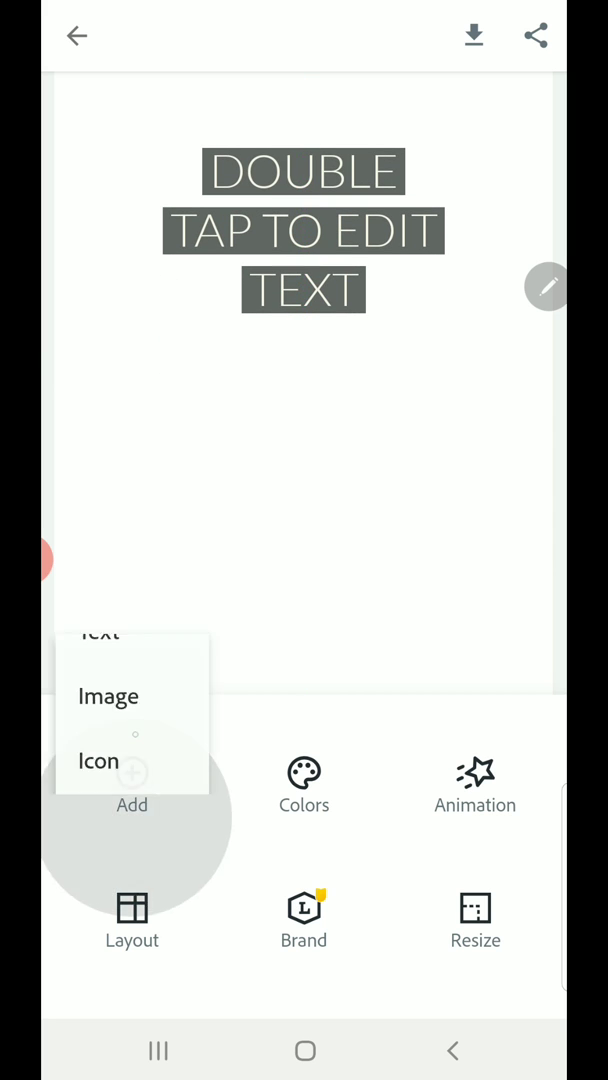
click(108, 696)
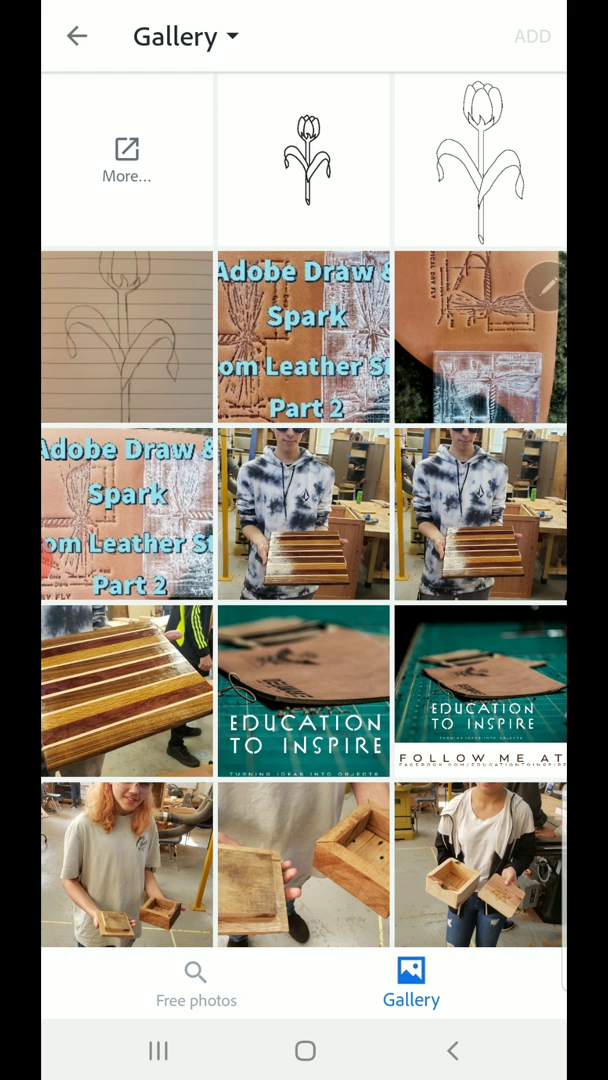
click(304, 160)
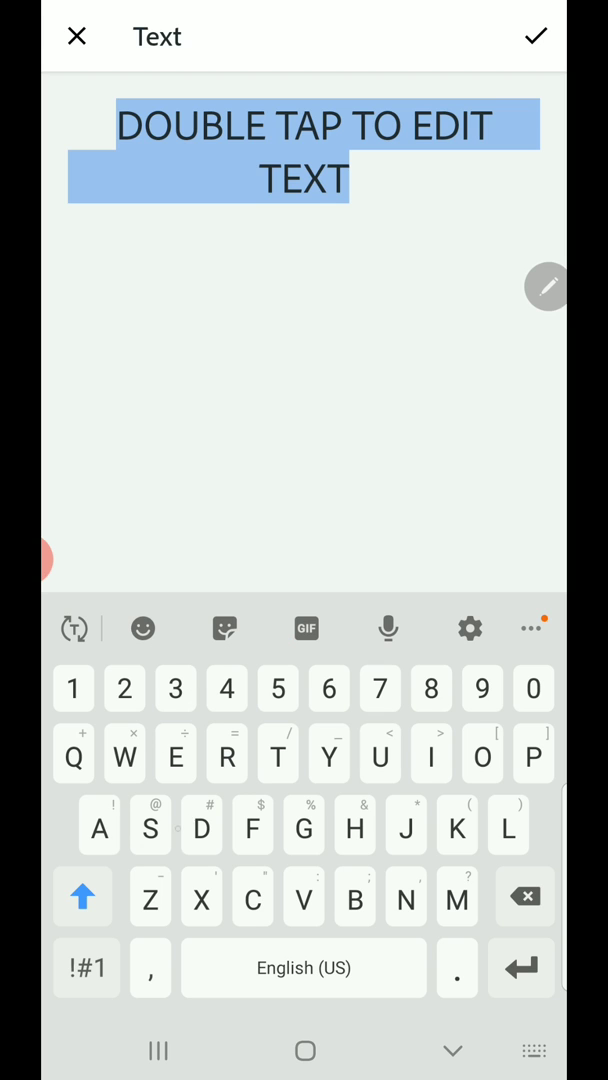
- Replace the placeholder with 'Flower Designs', completing 'Designs' from the keyboard suggestion
text(Flower)
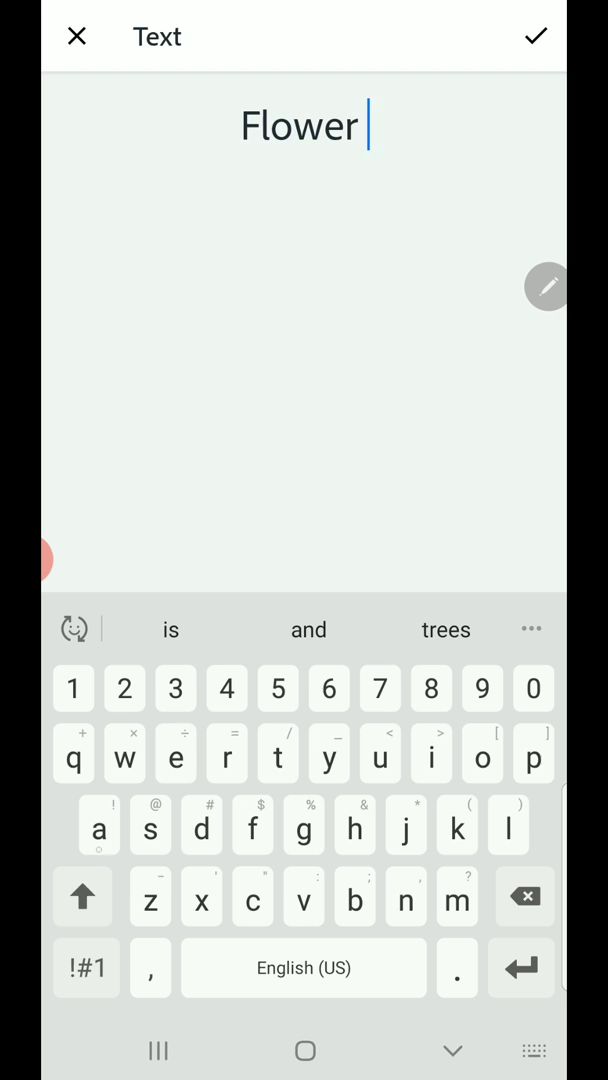
text(De)
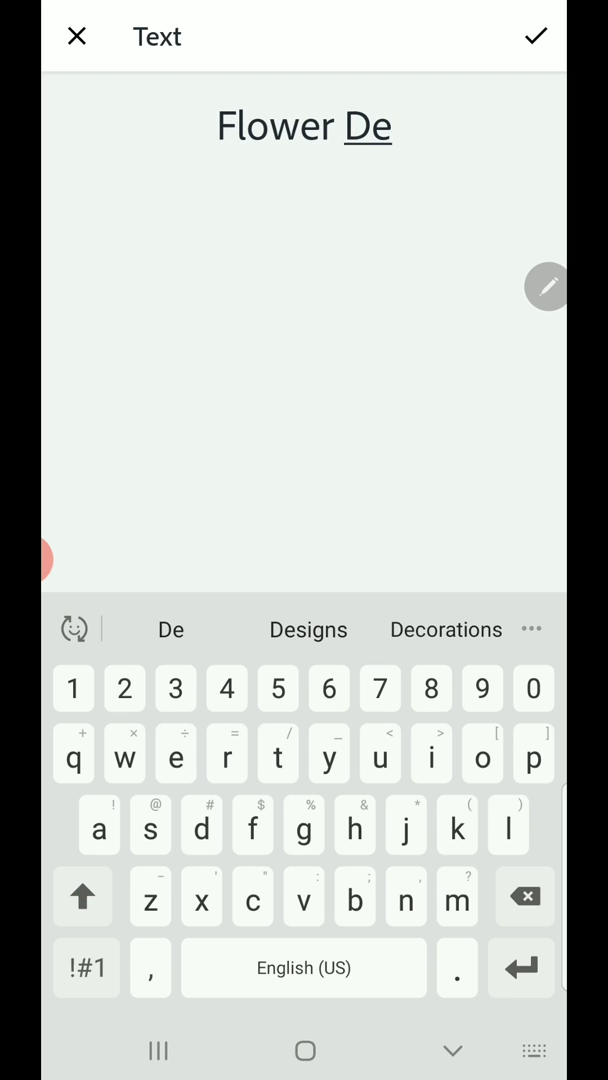
click(308, 630)
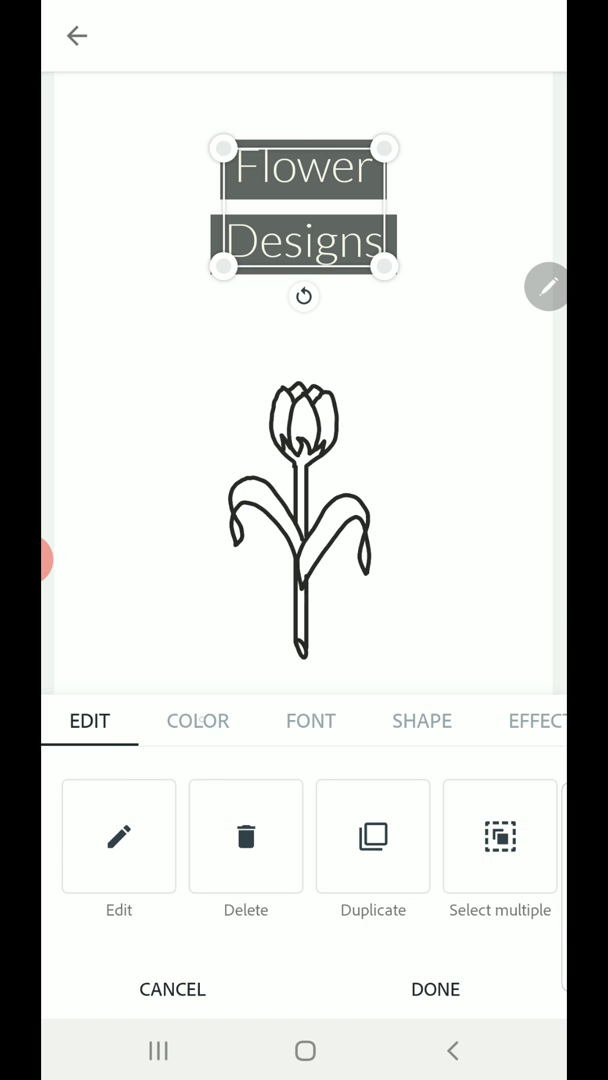
- Give the title the first colour preset and Abril Fatface font, and move it toward the tulip
click(197, 721)
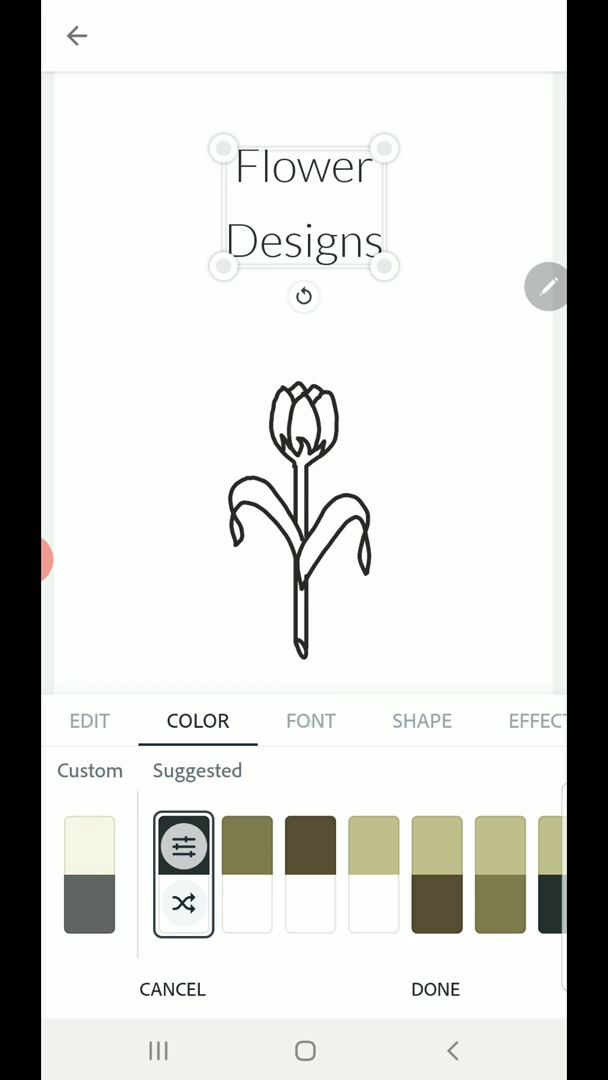
click(310, 721)
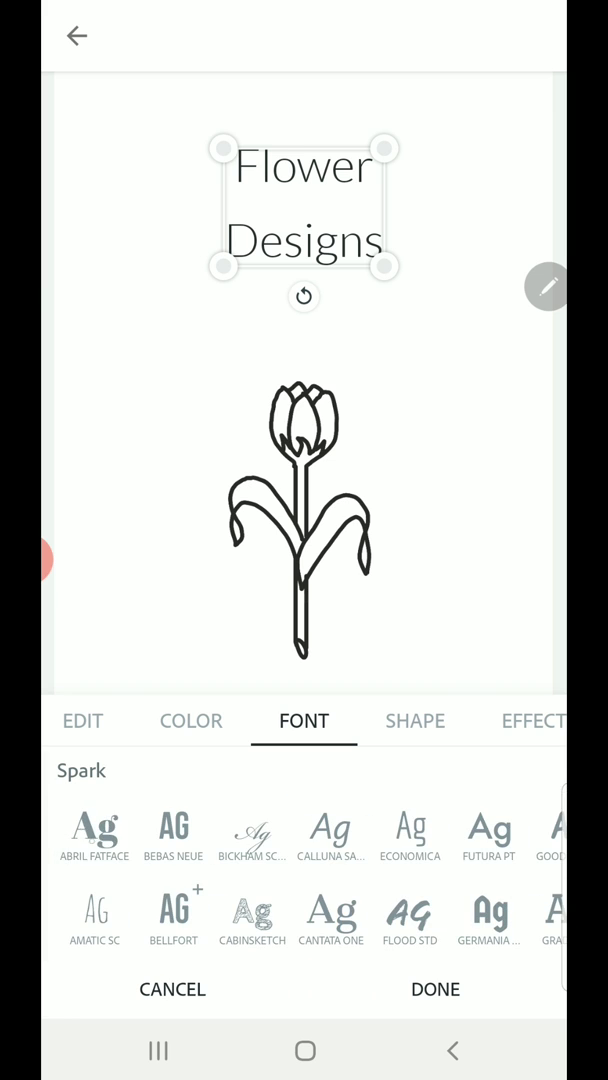
click(91, 832)
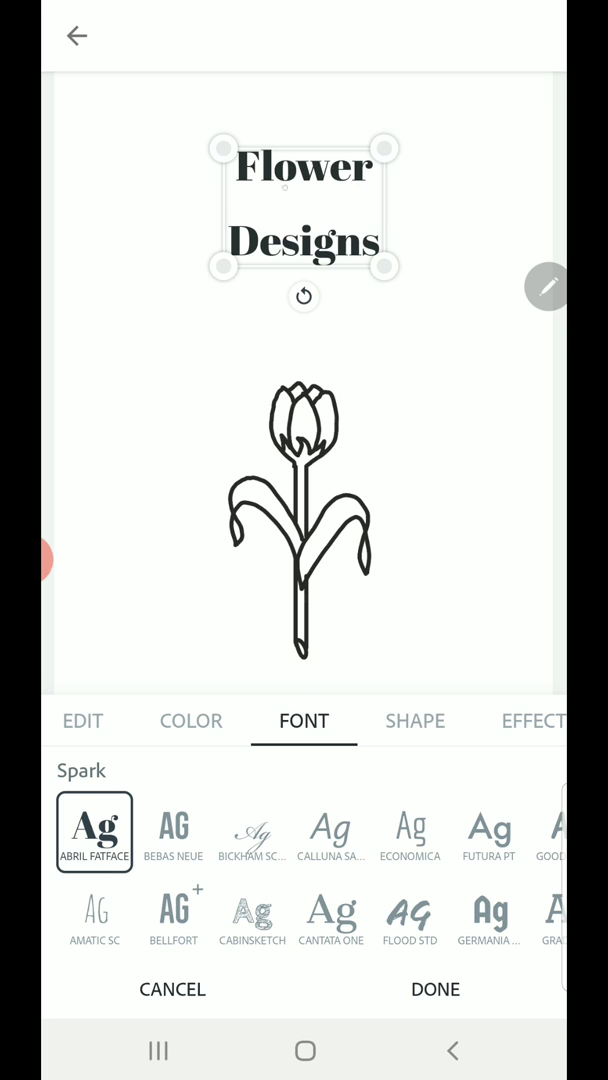
drag(304, 210, 304, 305)
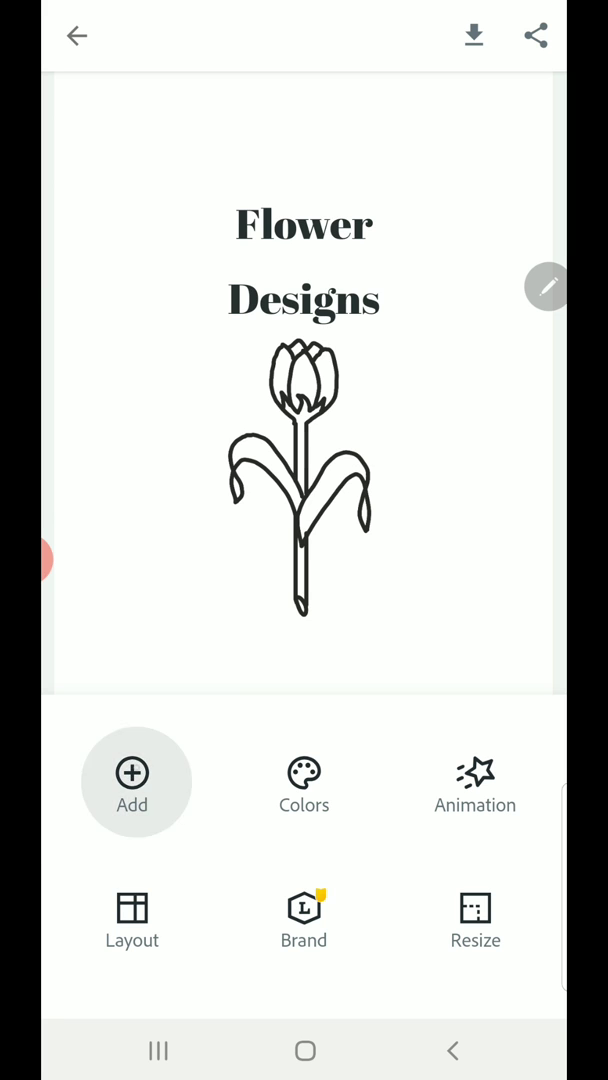
- Search icons for 'oval' and scroll through the results for an oval outline
click(132, 780)
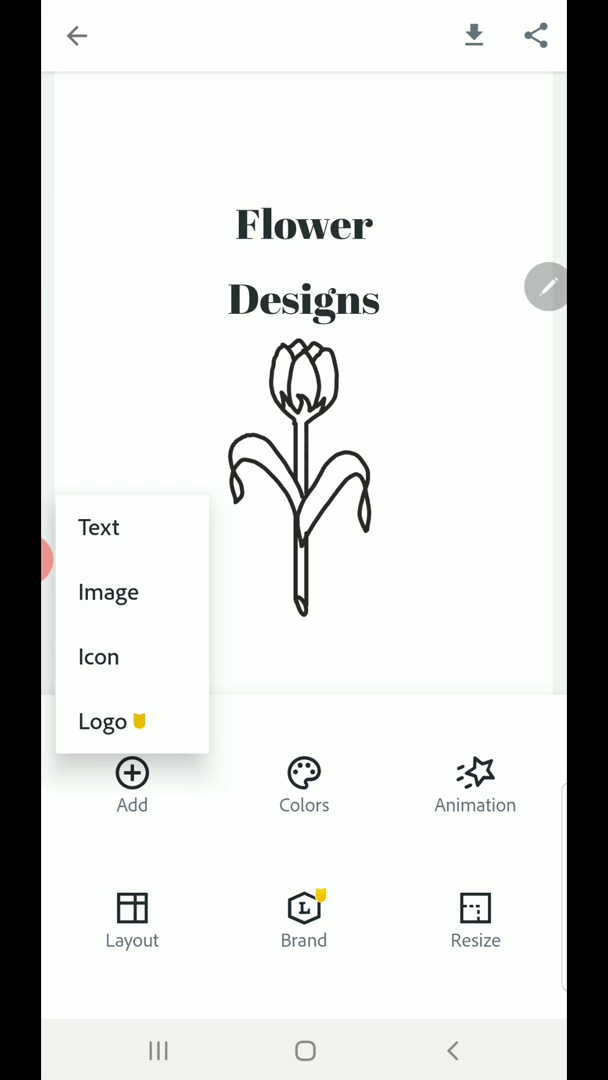
click(98, 657)
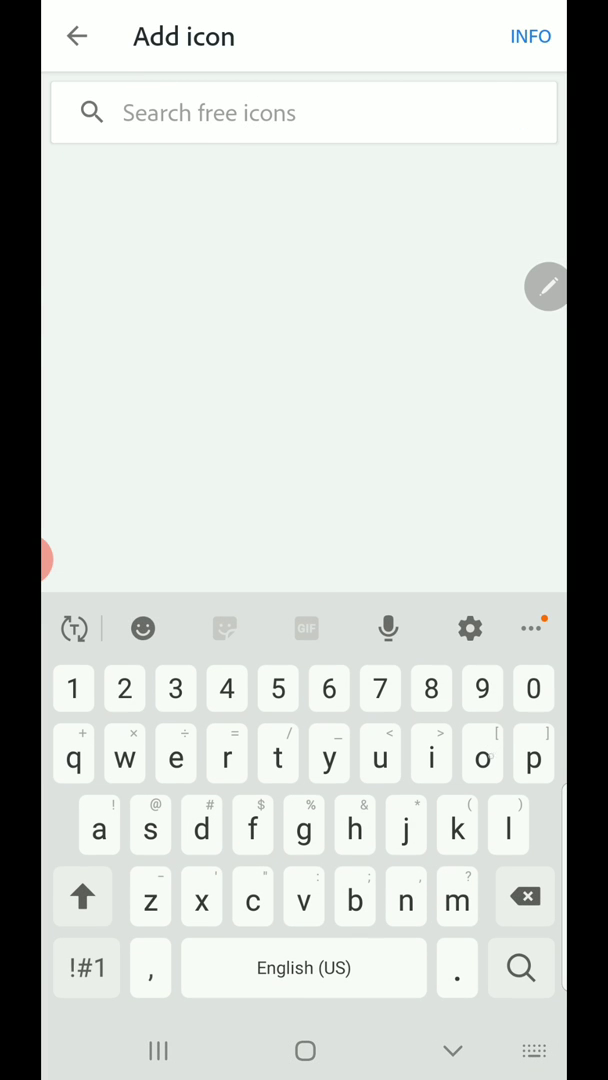
text(oval)
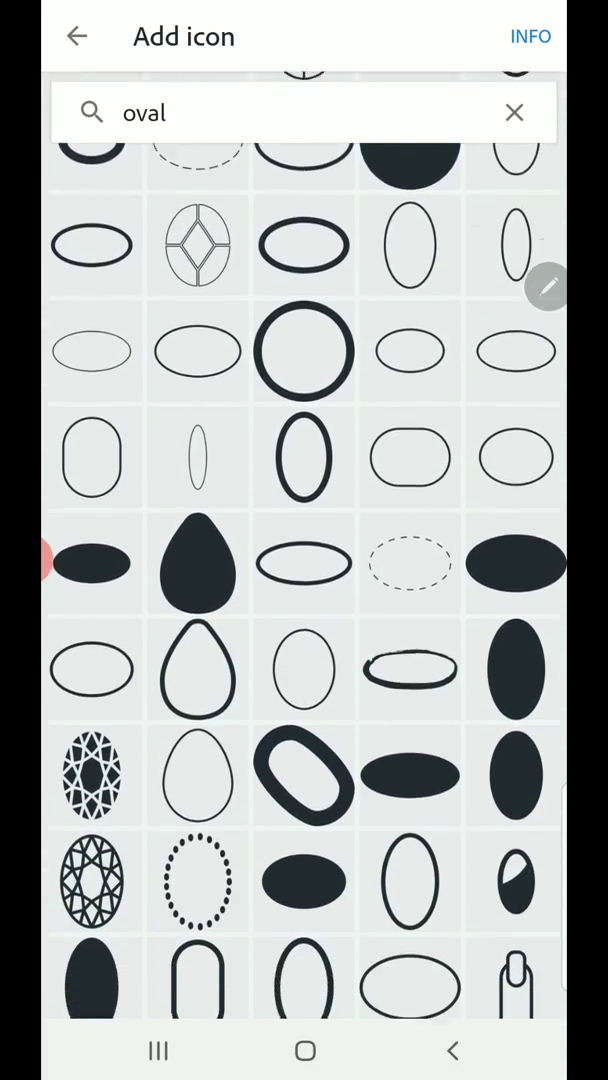
scroll(down, 3)
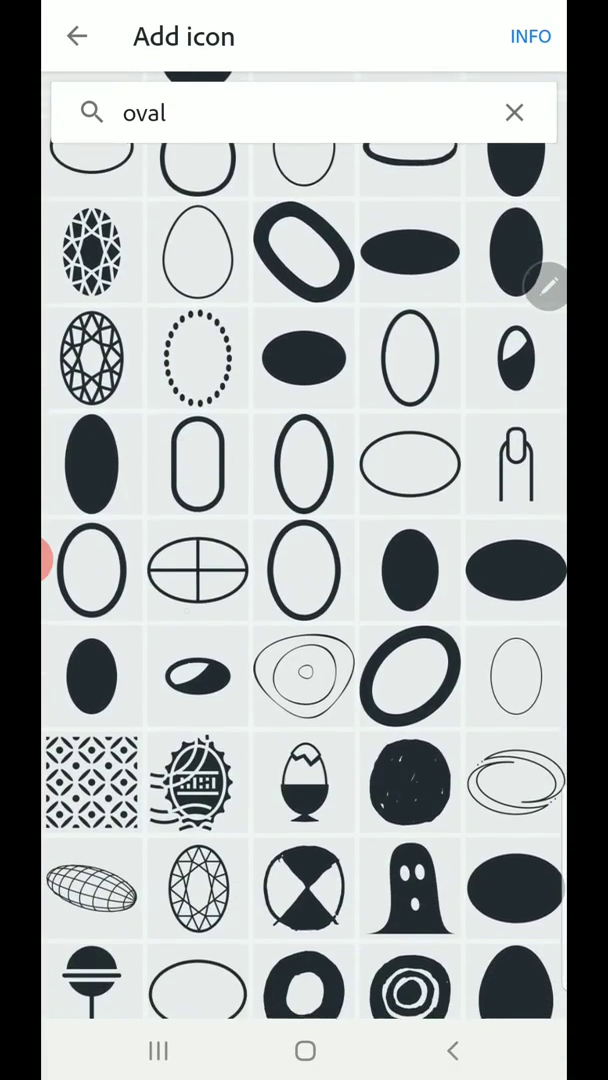
scroll(down, 3)
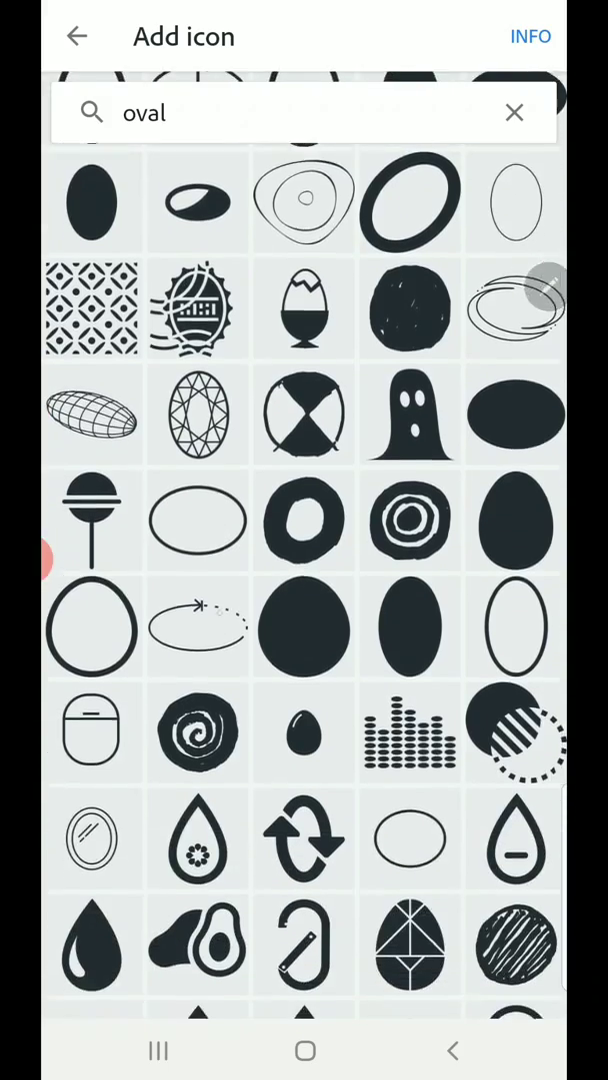
scroll(down, 3)
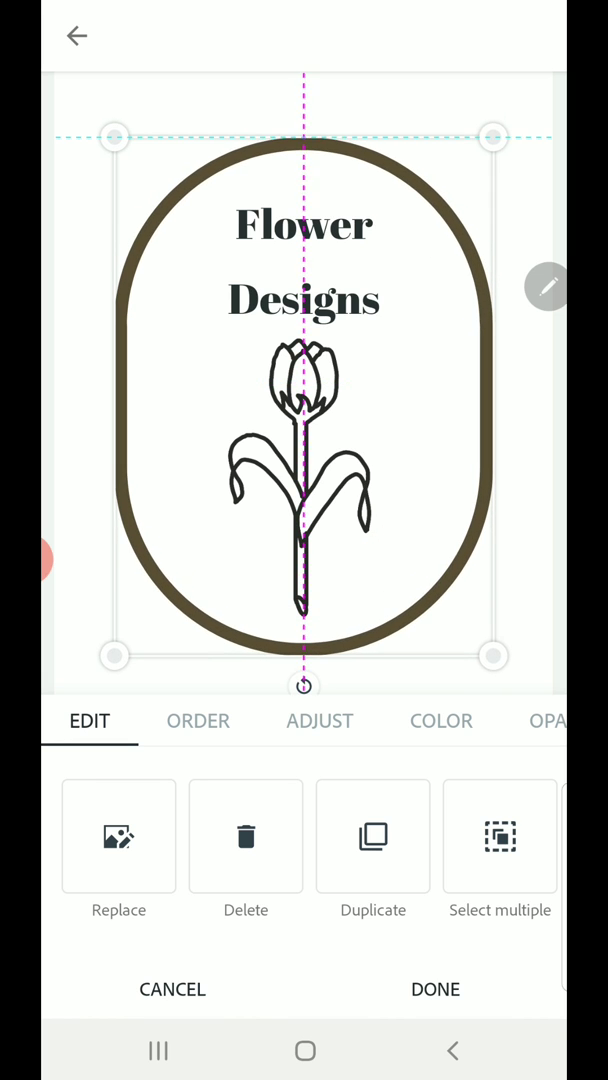
- Shrink the oval frame to fit the title and tulip, and recolour it dark charcoal
drag(492, 655, 475, 617)
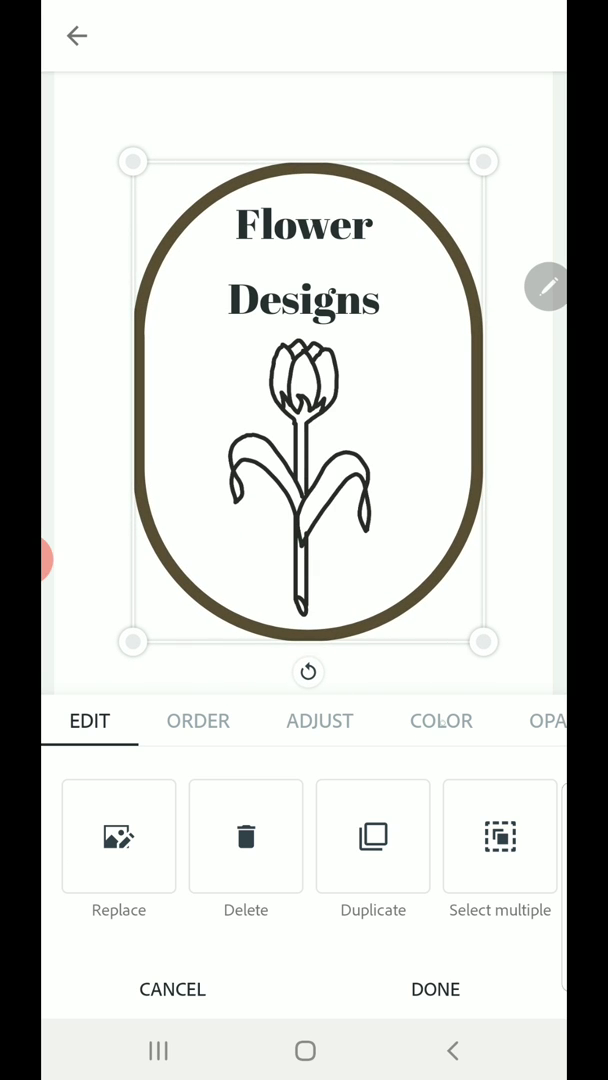
click(440, 720)
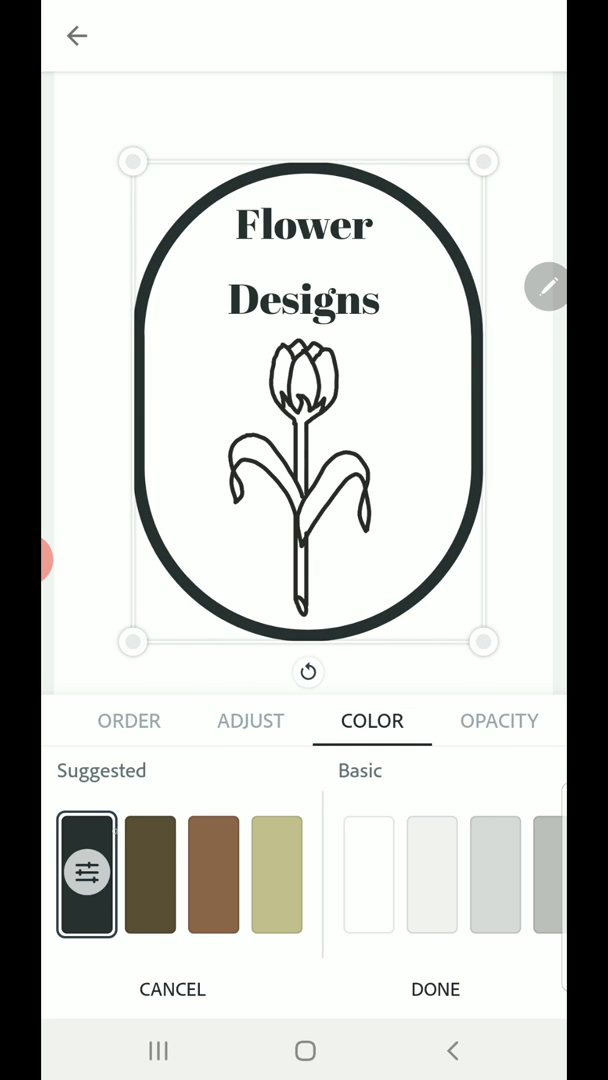